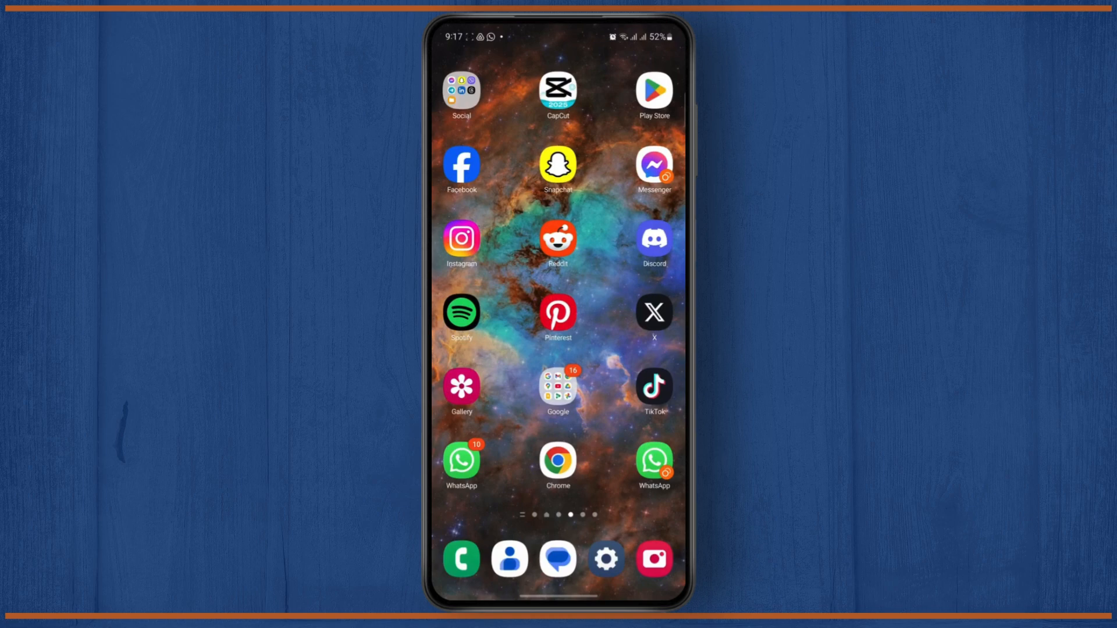
# Launch Chrome from the Android home screen
pyautogui.click(558, 460)
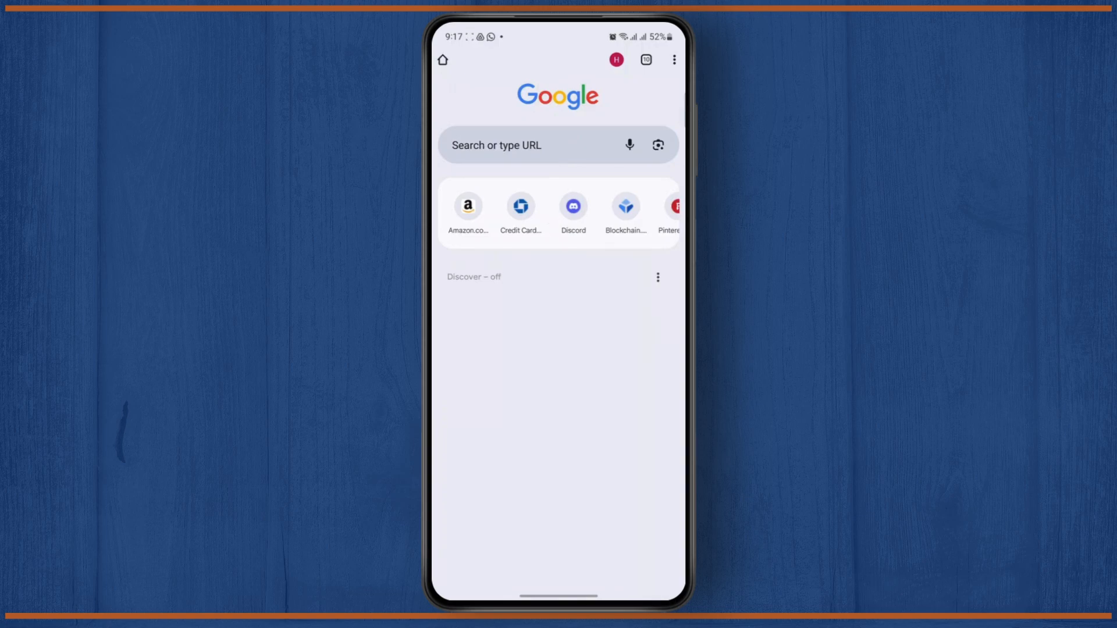
# Search Google for 'spotify' and open the open.spotify.com result
pyautogui.write('spotify')
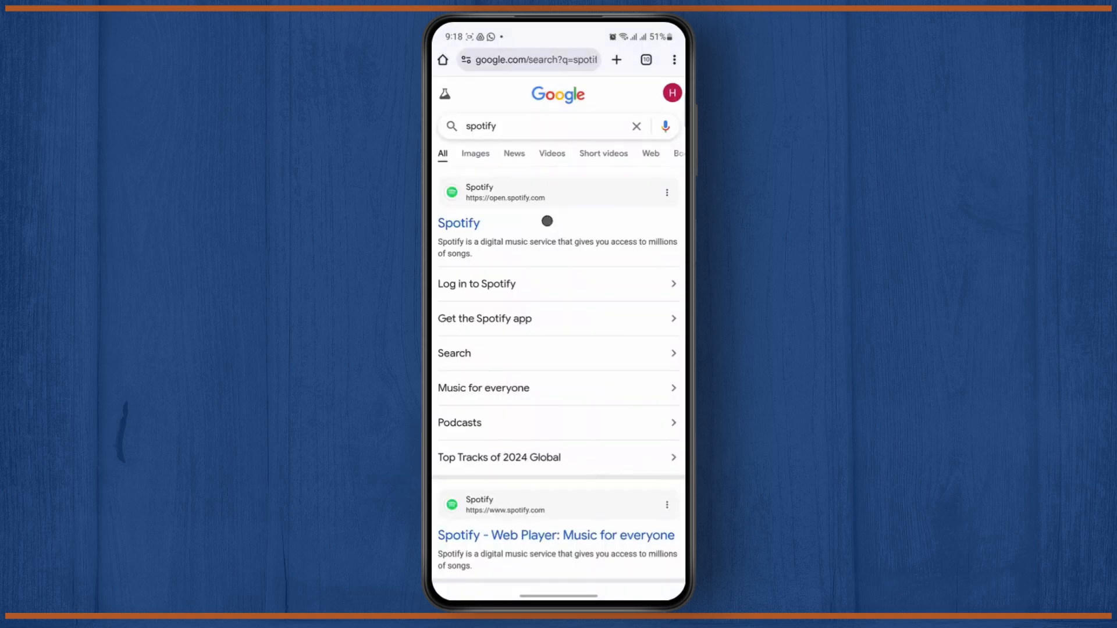
pyautogui.click(479, 192)
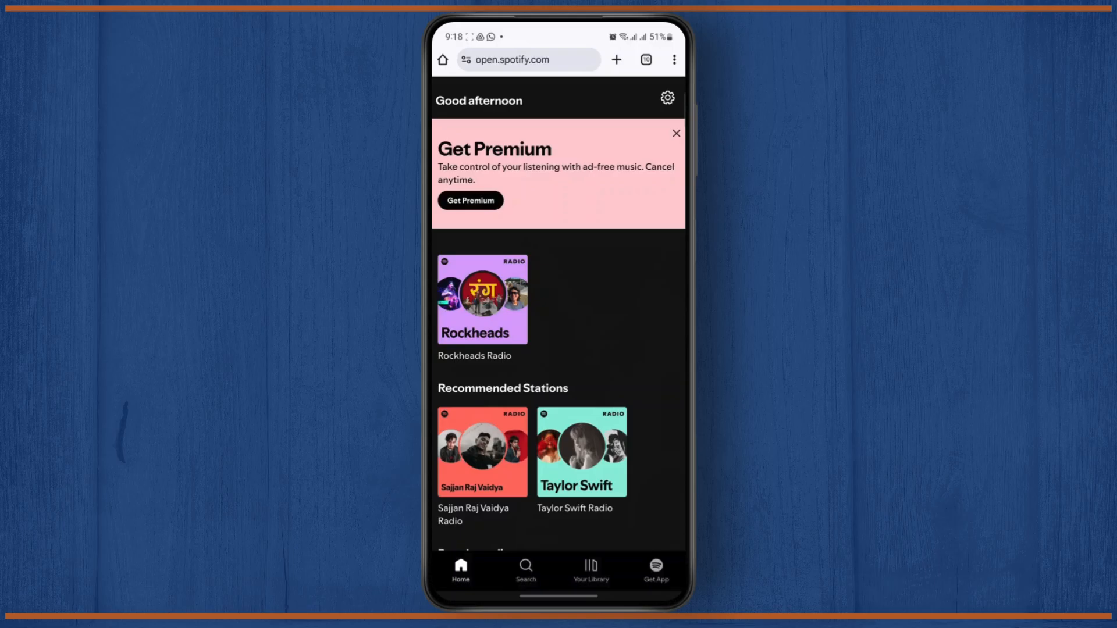
# Open the site's hamburger menu and choose Log in
pyautogui.click(666, 98)
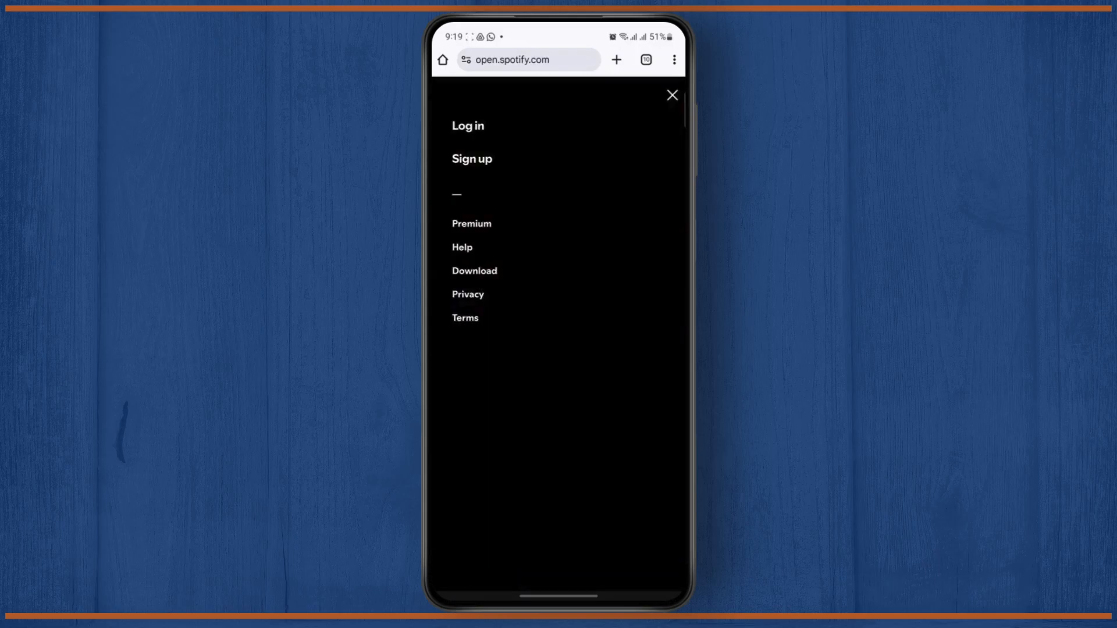
pyautogui.click(671, 95)
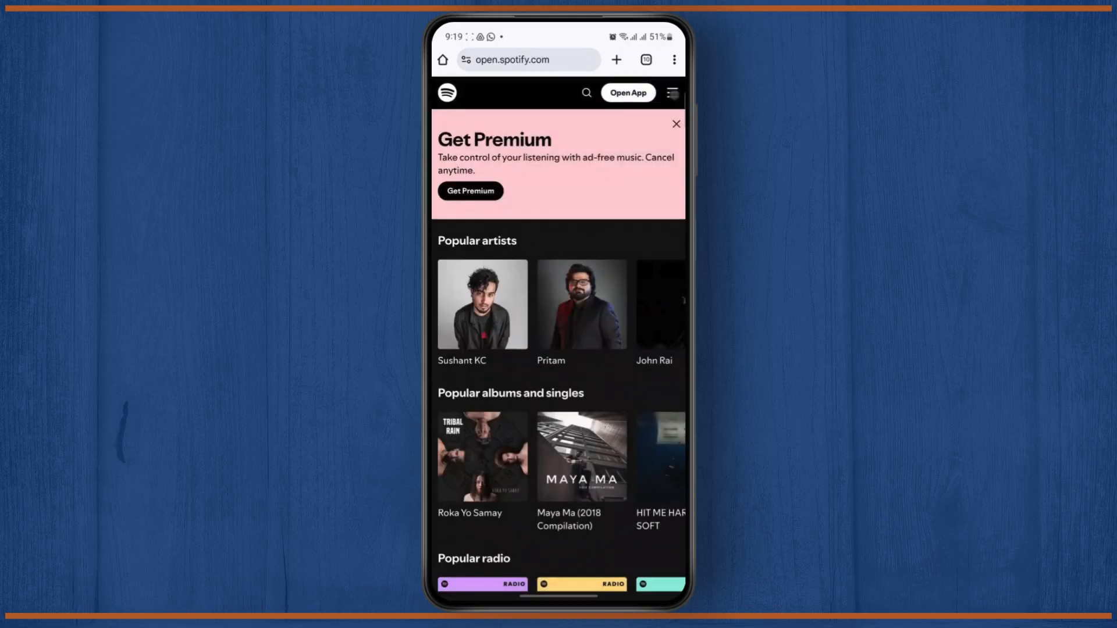
pyautogui.click(671, 93)
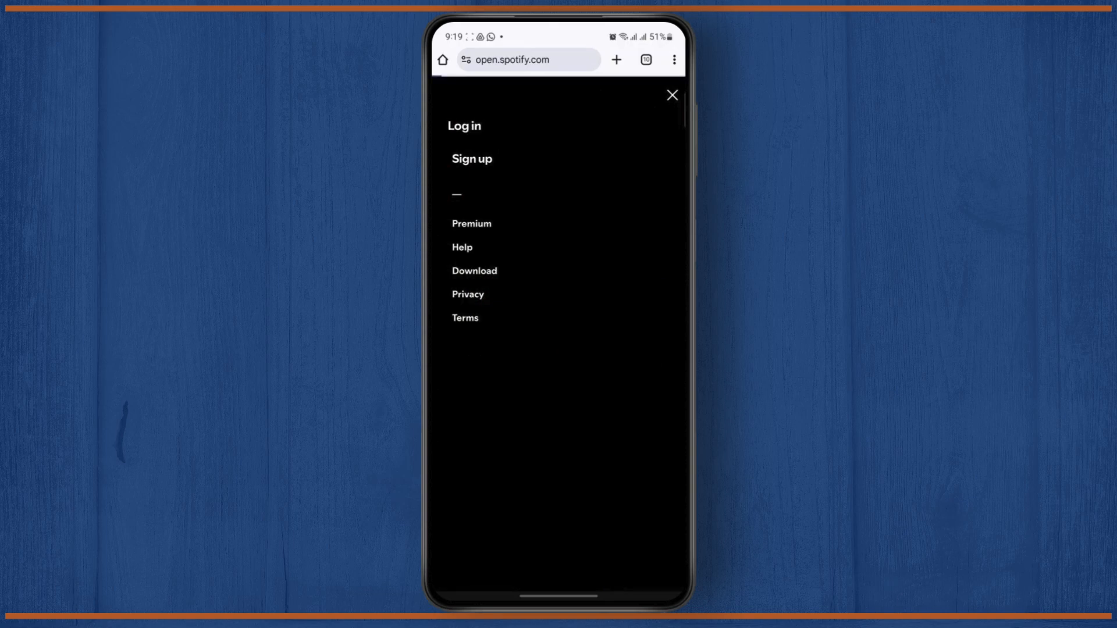
pyautogui.click(463, 127)
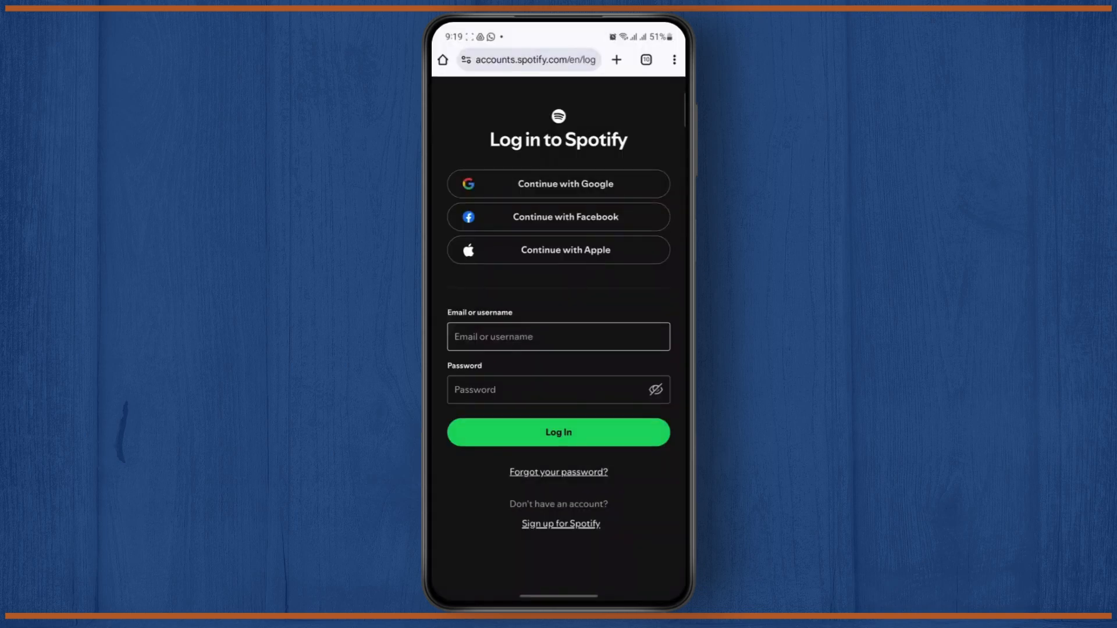
# Start typing 'hurrut' in Email or username and accept the suggested email address
pyautogui.click(558, 337)
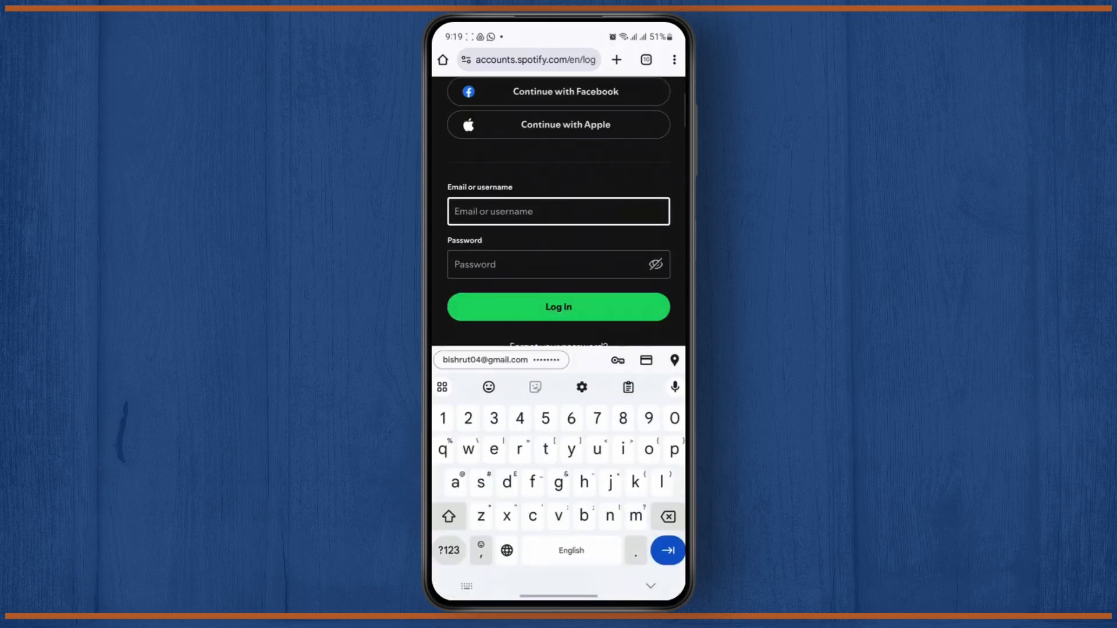
pyautogui.write('hurrut')
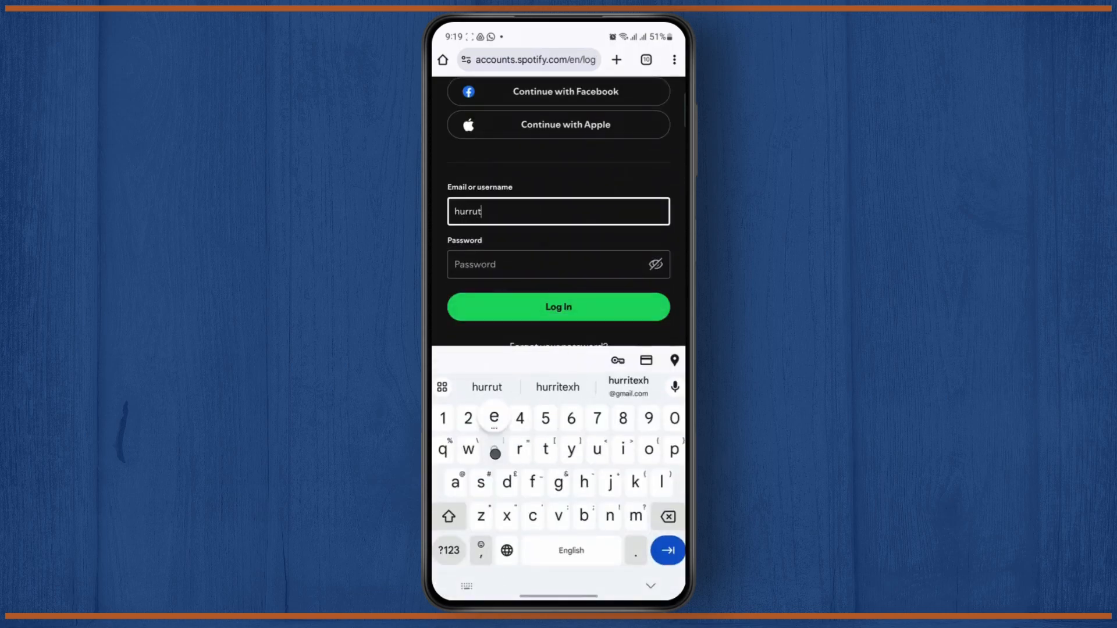
pyautogui.click(628, 387)
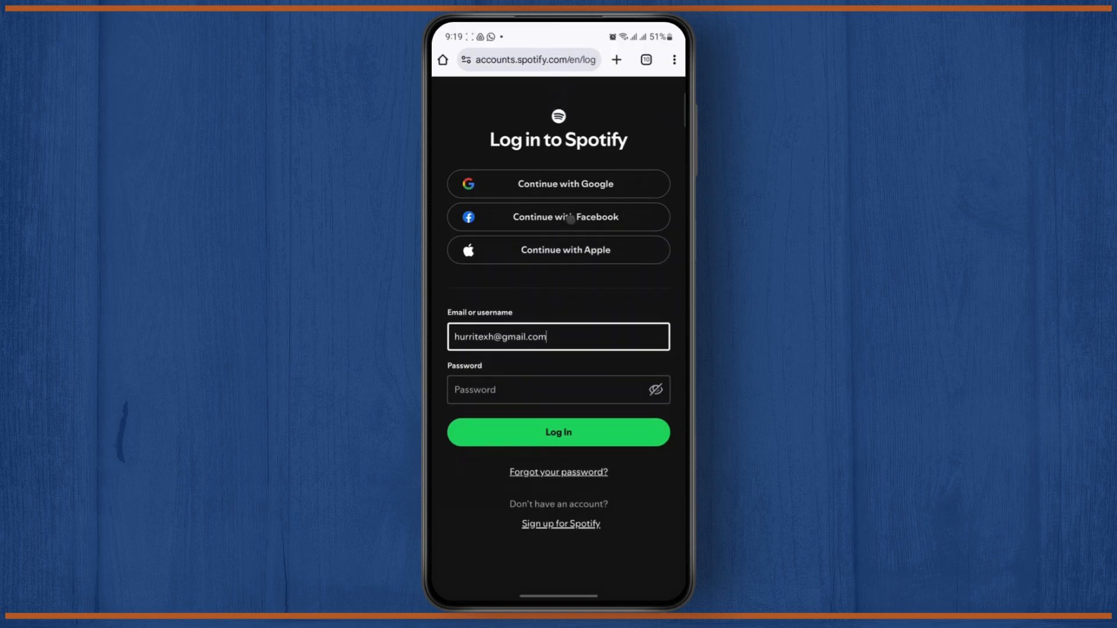
pyautogui.scroll(-3)
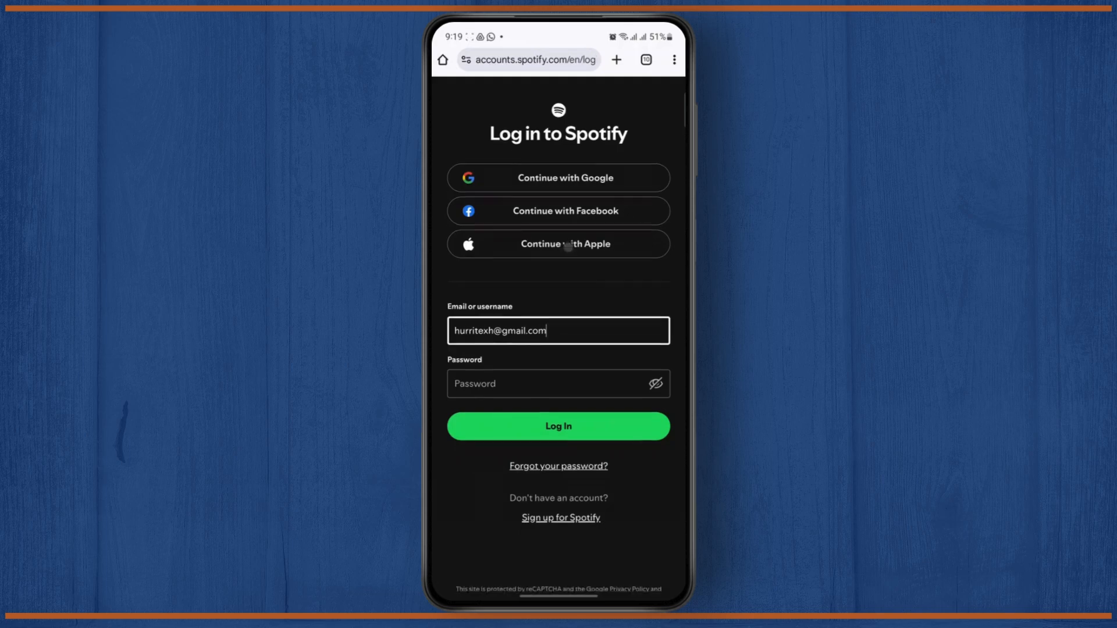